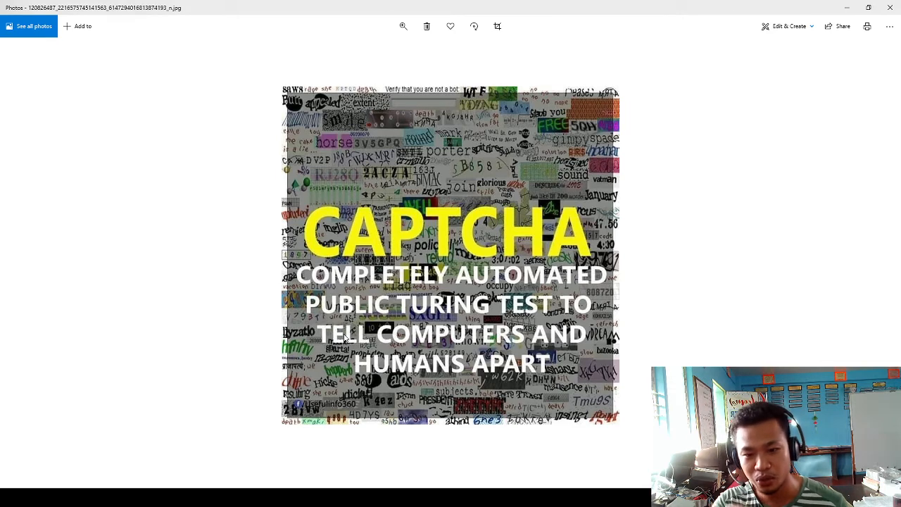
Advance from the CAPTCHA explainer image to the JPEG explainer image
key("right")
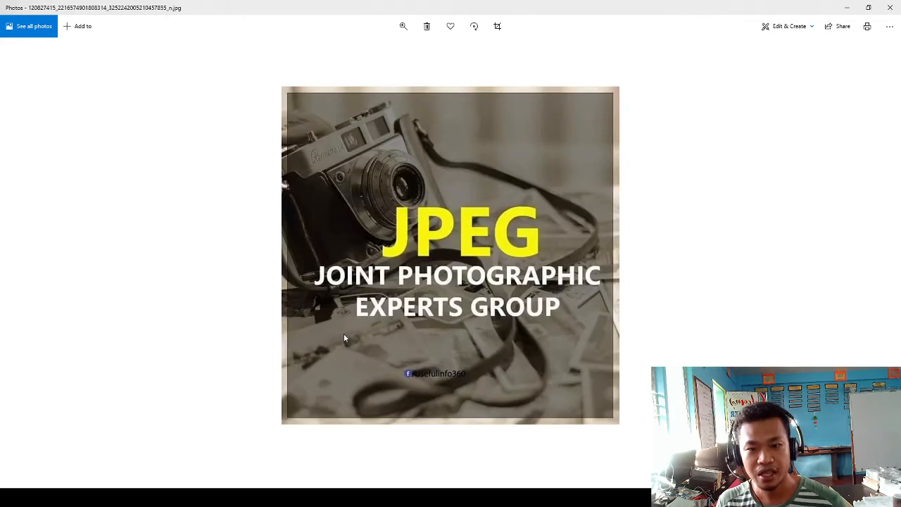